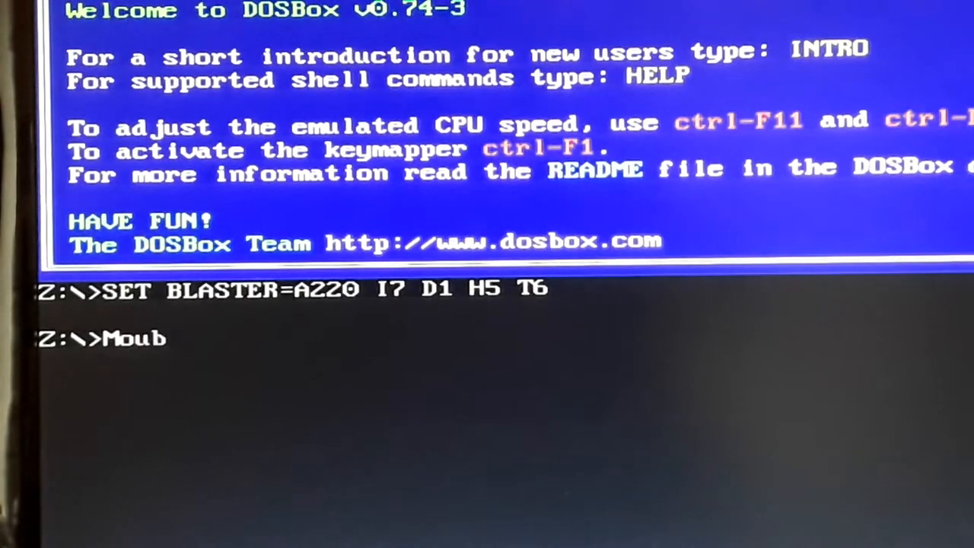
- Enter a mount command for E: pointing at the Games folder; the misspelled 'Moubt' is rejected as illegal
{"action": "type", "text": "t E"}
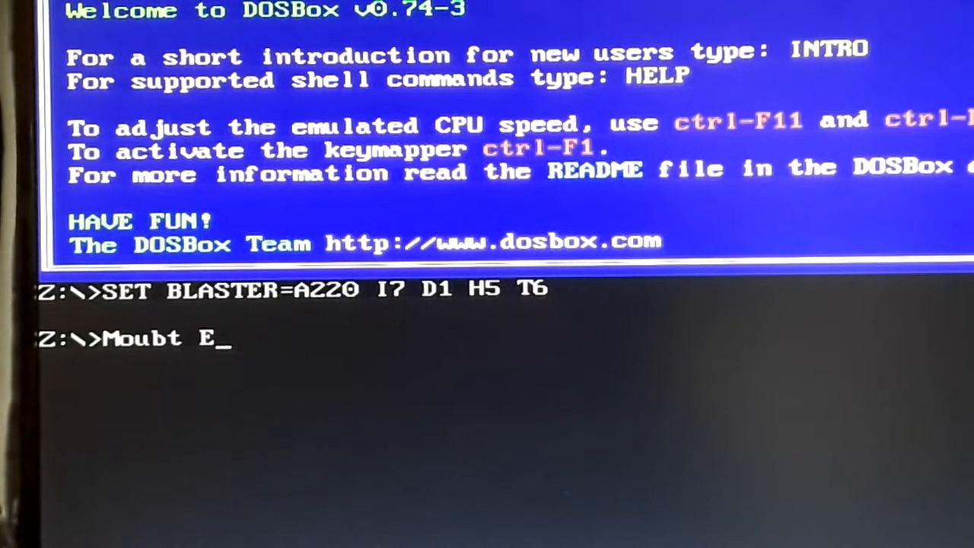
{"action": "type", "text": ":"}
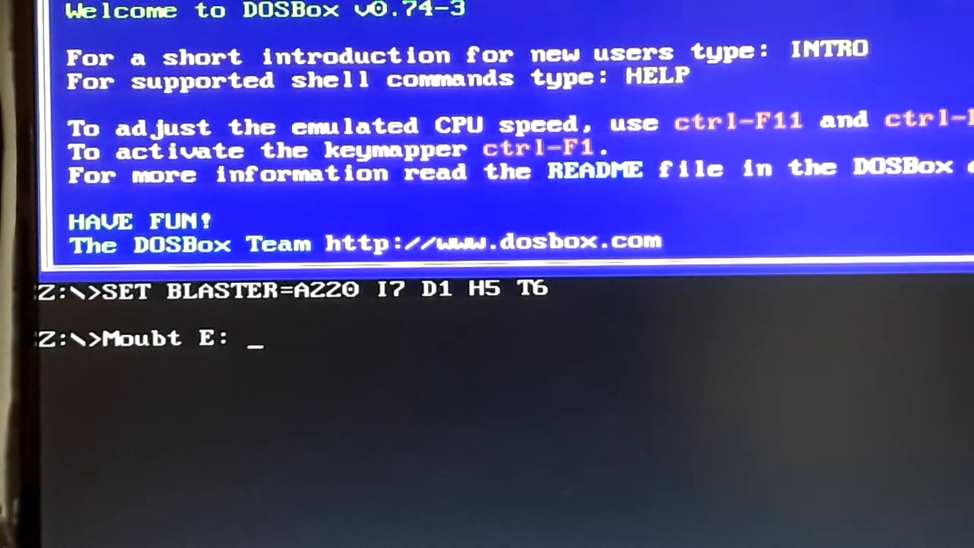
{"action": "type", "text": "C"}
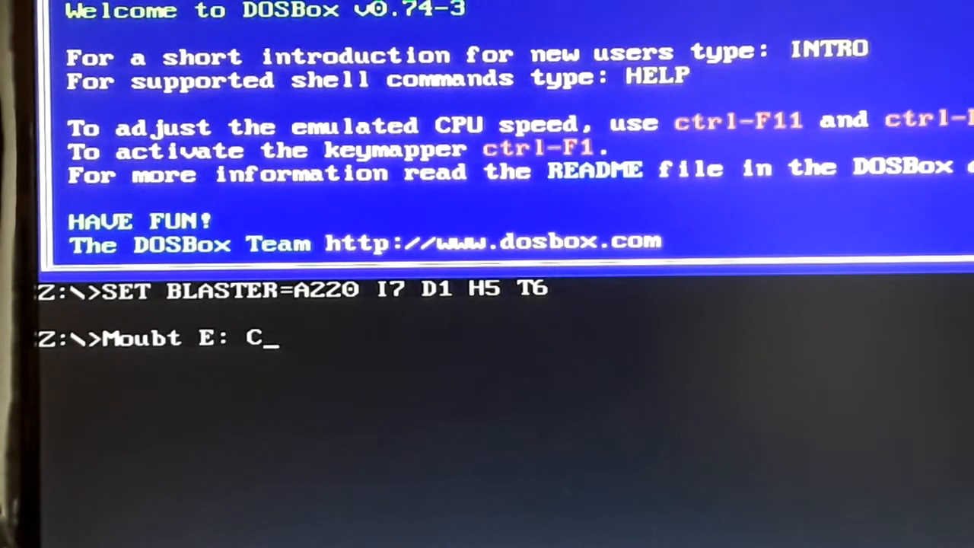
{"action": "type", "text": ":"}
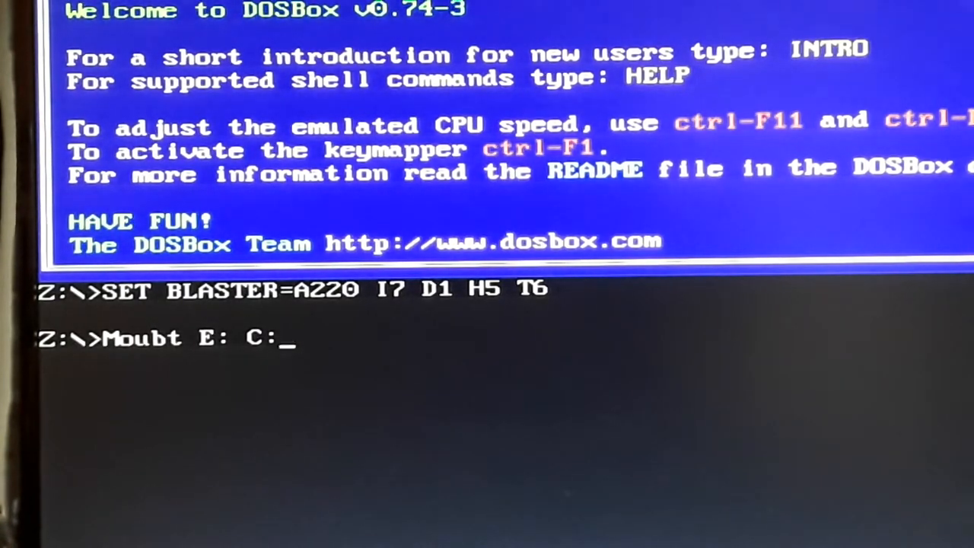
{"action": "key", "text": "backspace"}
{"action": "type", "text": "E\""}
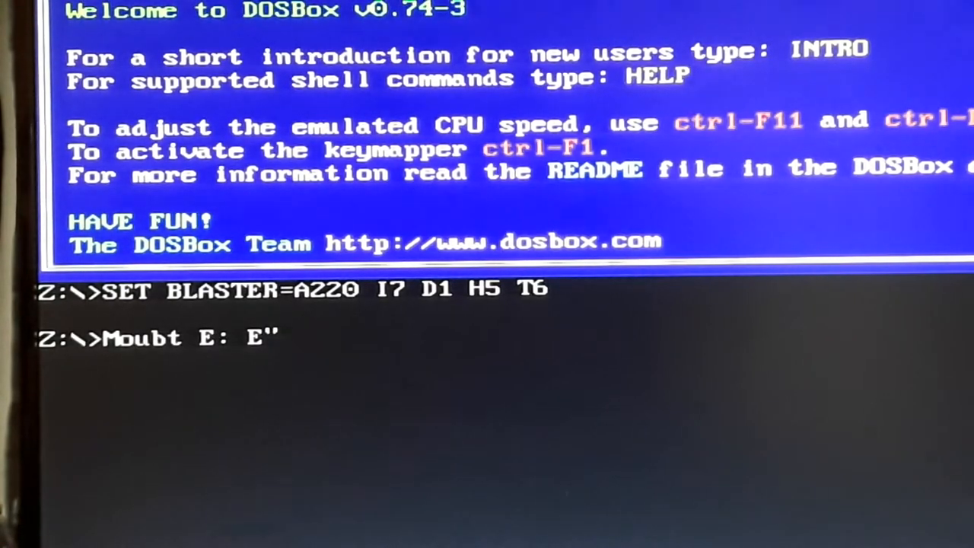
{"action": "type", "text": "\\G"}
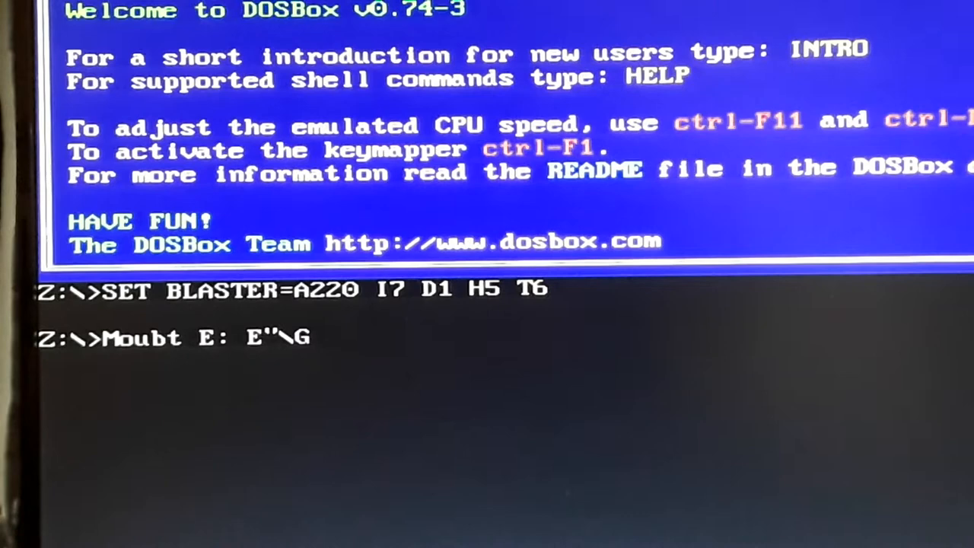
{"action": "type", "text": "Games"}
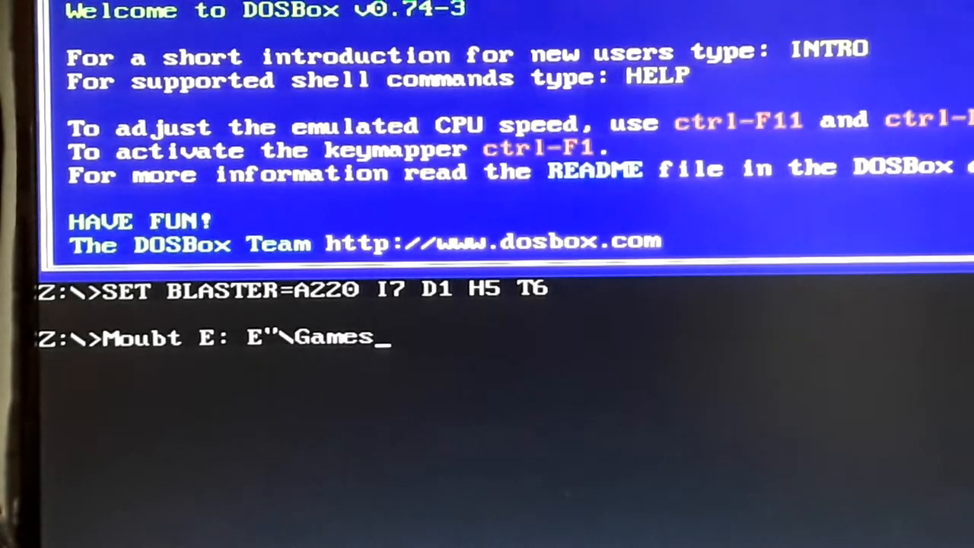
{"action": "key", "text": "Return"}
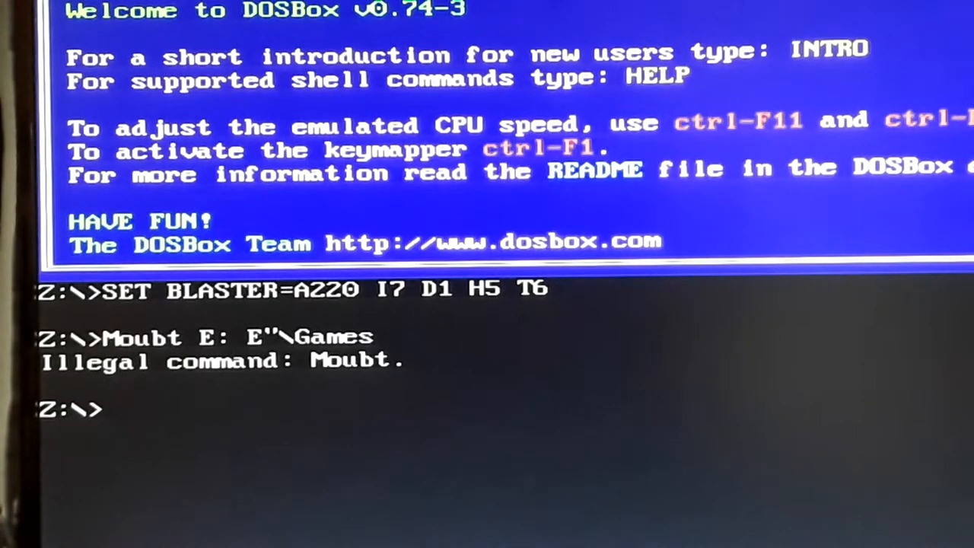
- Mount the local E:\games directory as drive E, then begin a dir command
{"action": "type", "text": "mo"}
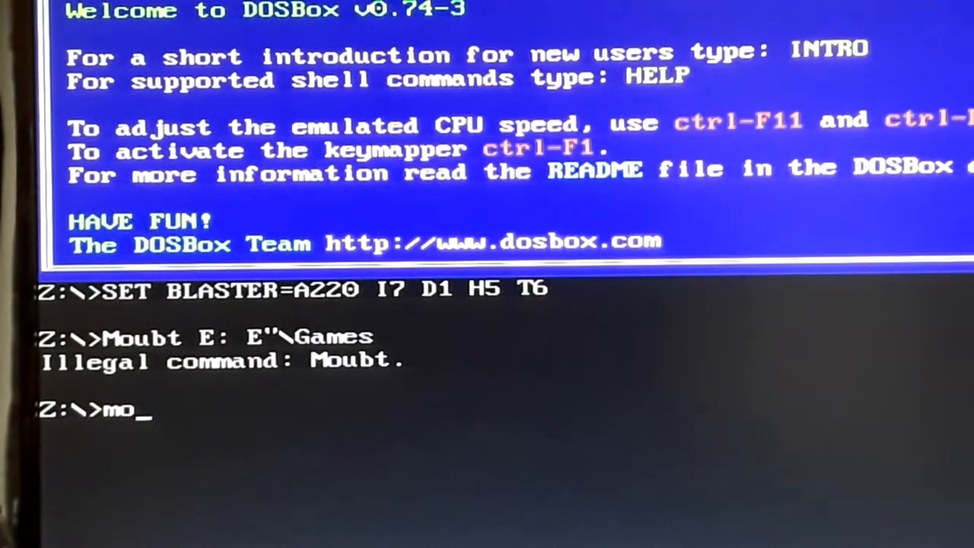
{"action": "type", "text": "un"}
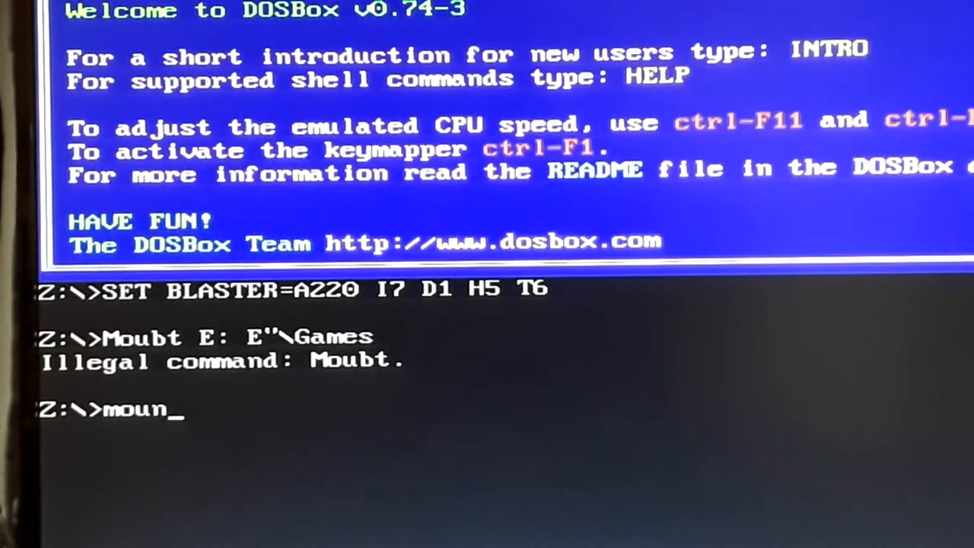
{"action": "type", "text": "t e"}
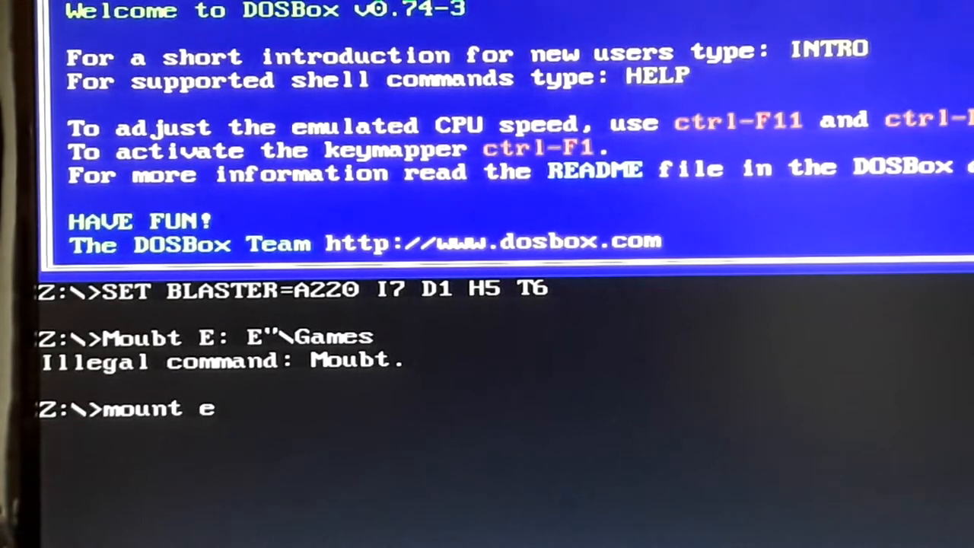
{"action": "type", "text": "E:"}
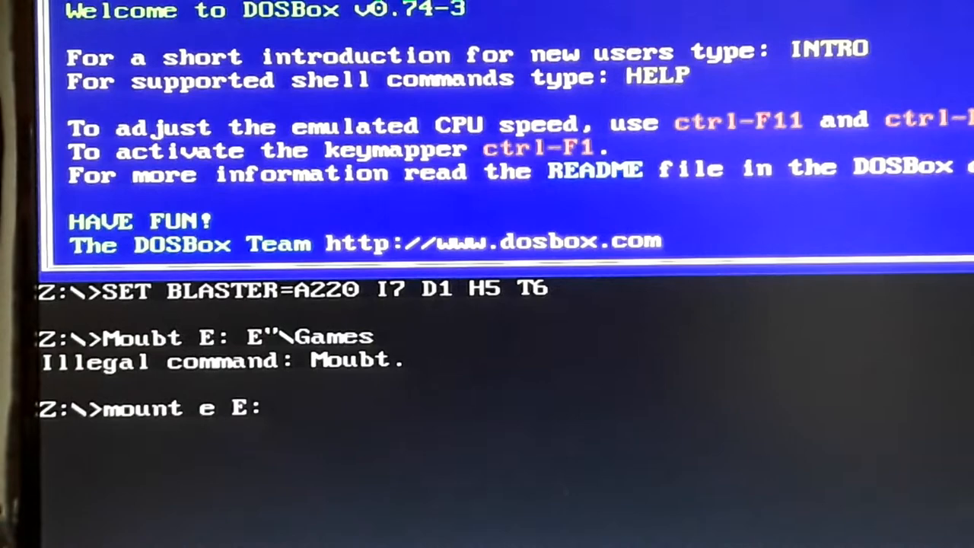
{"action": "type", "text": "\\game"}
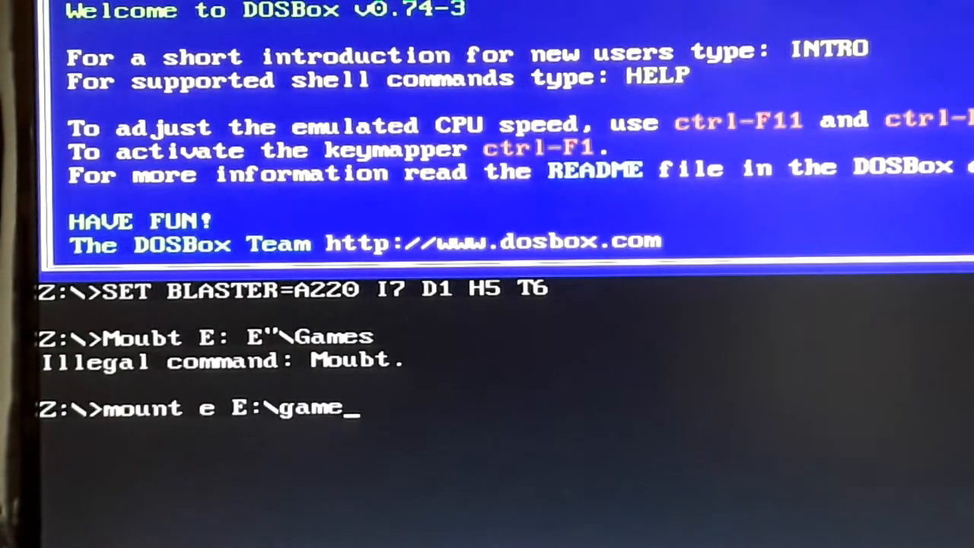
{"action": "key", "text": "Return"}
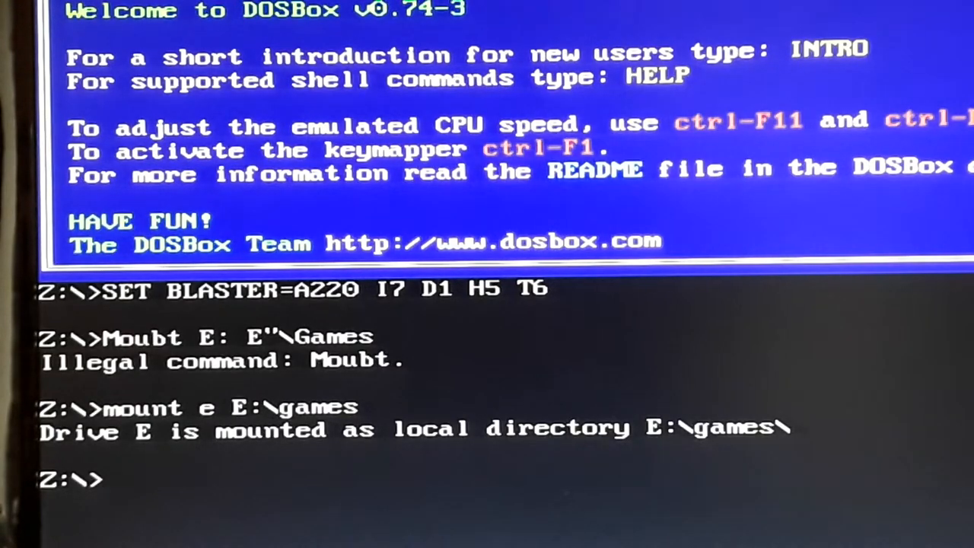
{"action": "type", "text": "dir"}
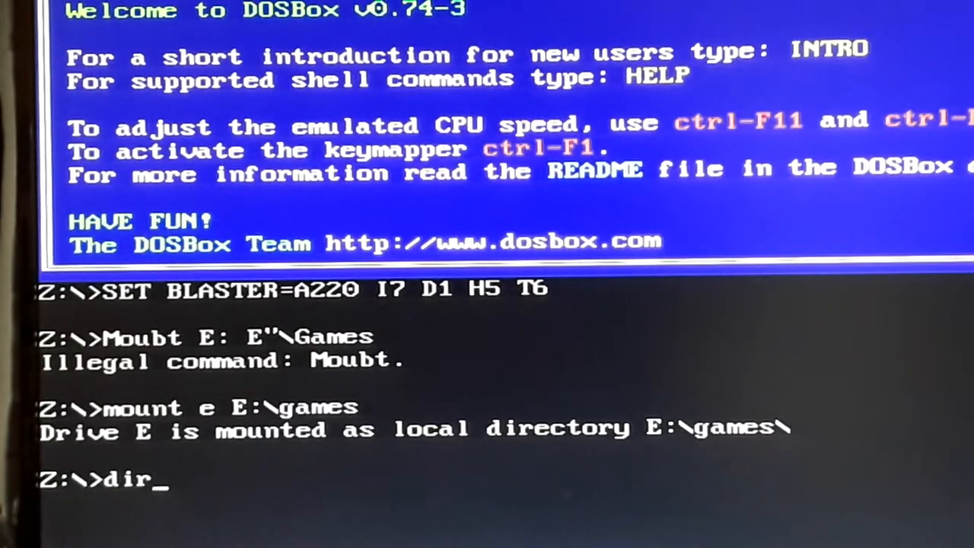
- Run dir to list the games directory, ending at 15 files and 21 directories
{"action": "key", "text": "Return"}
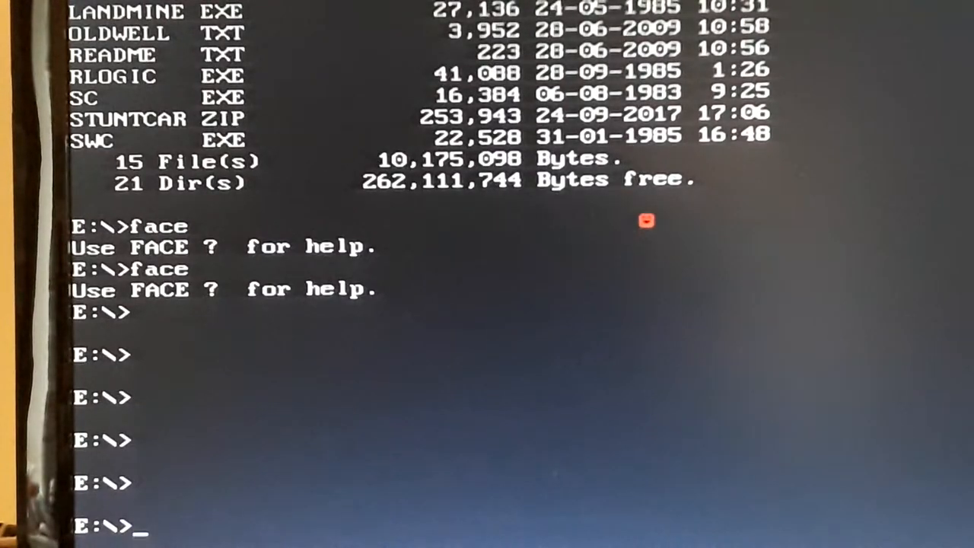
{"action": "mouse_move", "coordinate": [926, 87]}
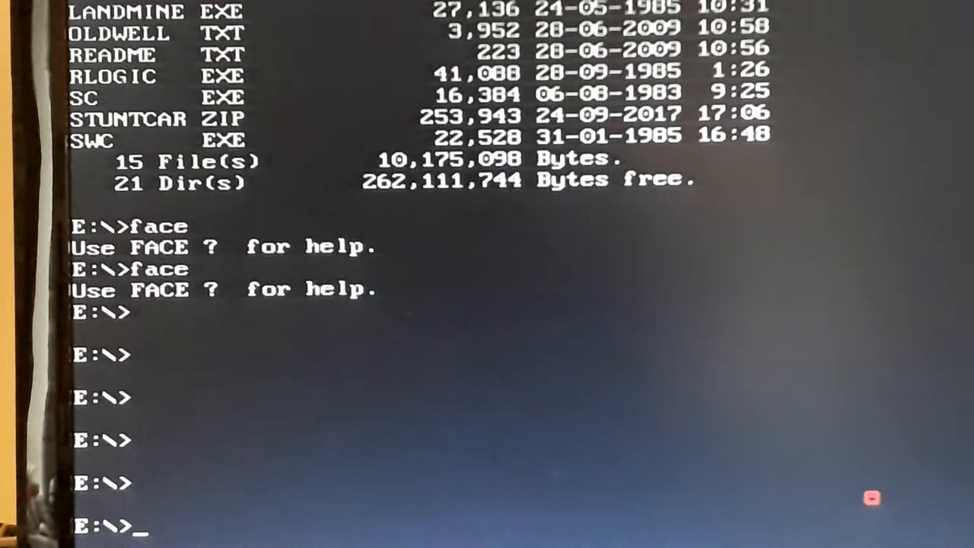
- Compose 'mount d D:\ -t cdrom -usecd' to mount the host D:\ as CD-ROM drive D
{"action": "type", "text": "m"}
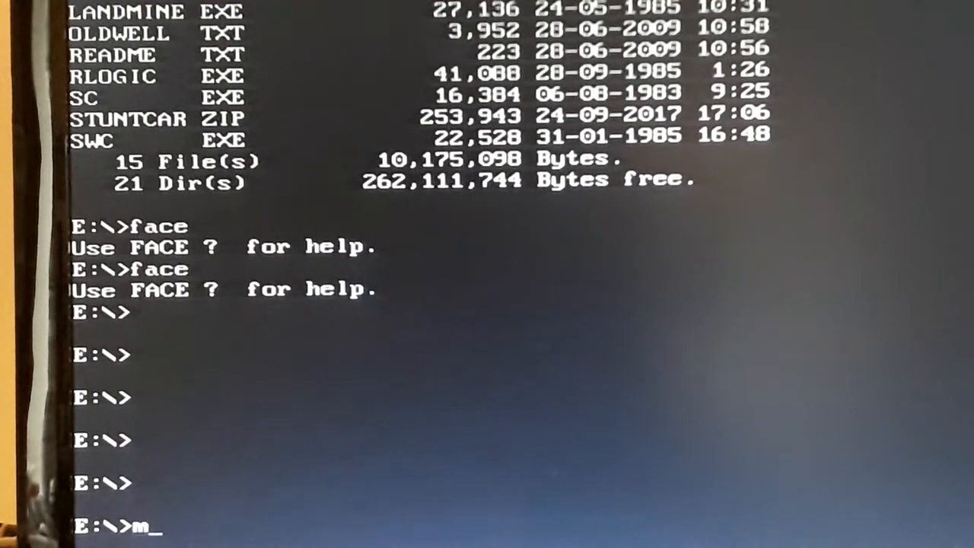
{"action": "type", "text": "ount"}
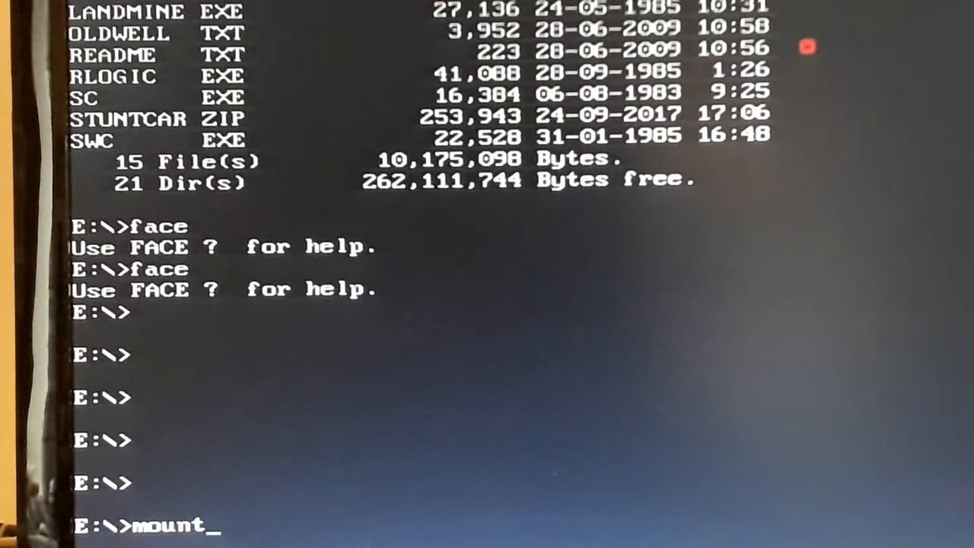
{"action": "type", "text": "d"}
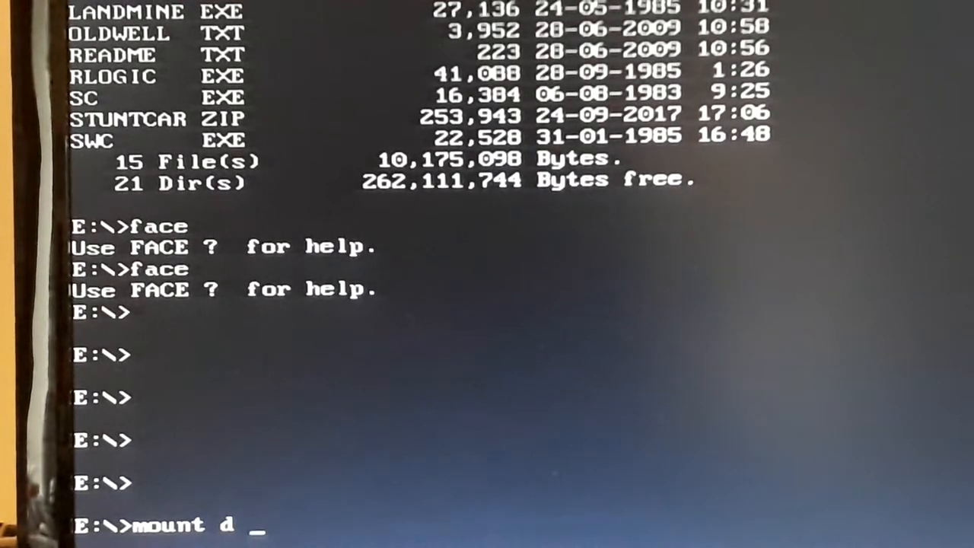
{"action": "type", "text": "D"}
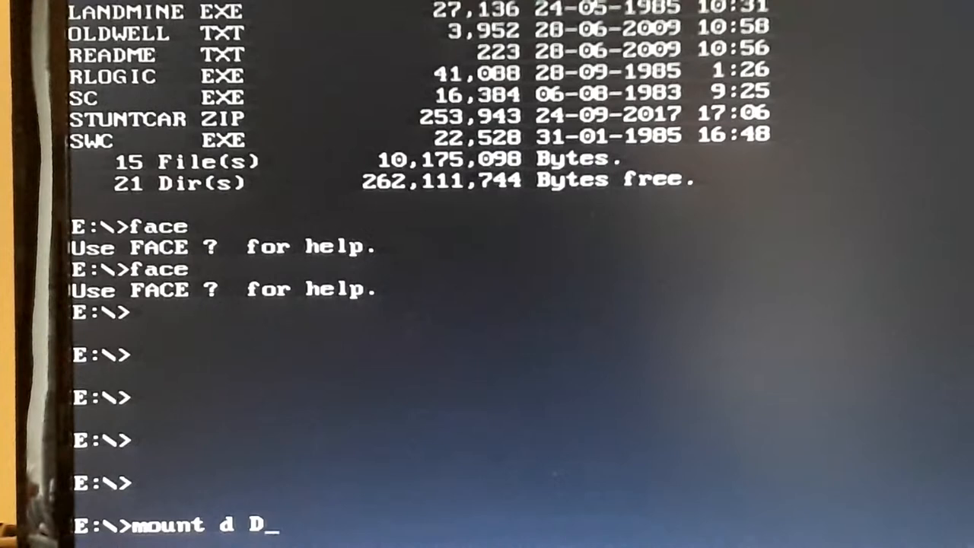
{"action": "type", "text": ":"}
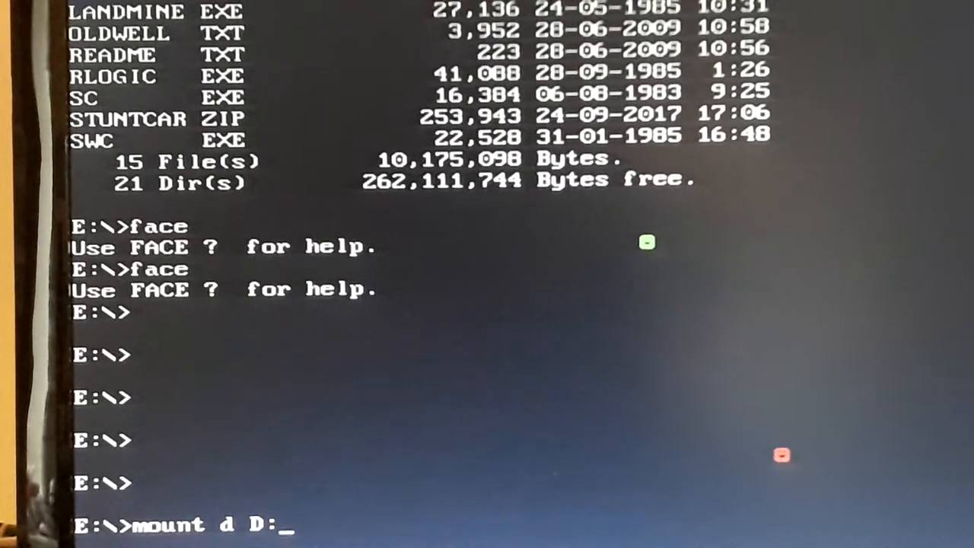
{"action": "type", "text": "\\"}
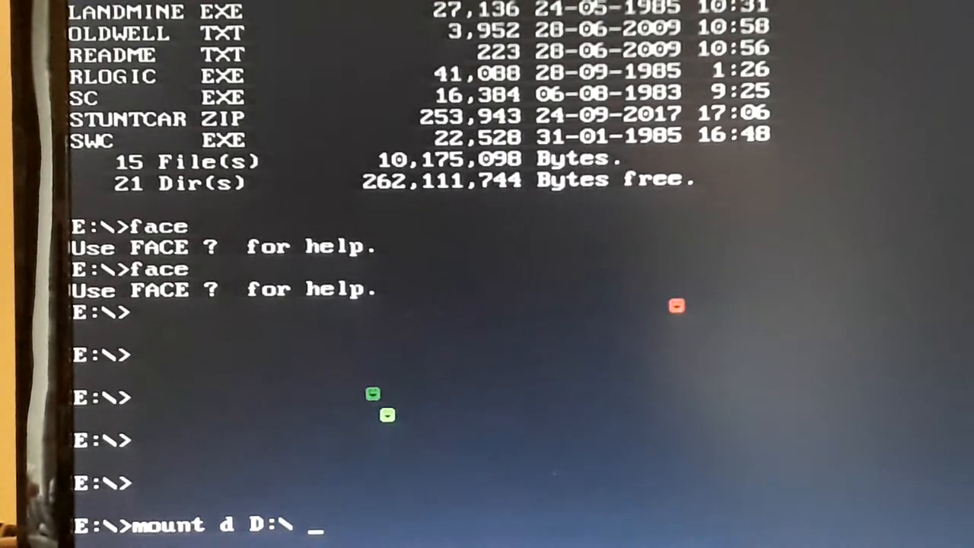
{"action": "type", "text": "-t"}
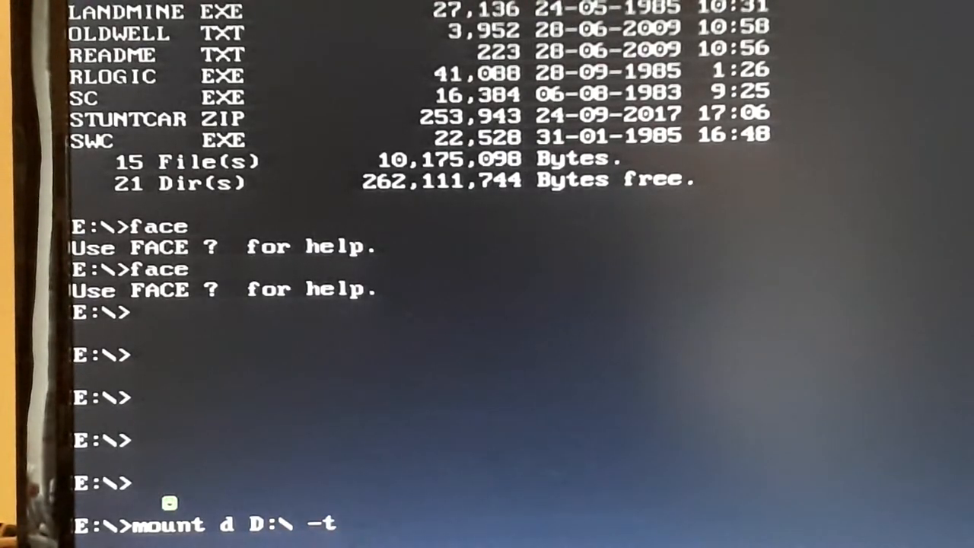
{"action": "type", "text": "c"}
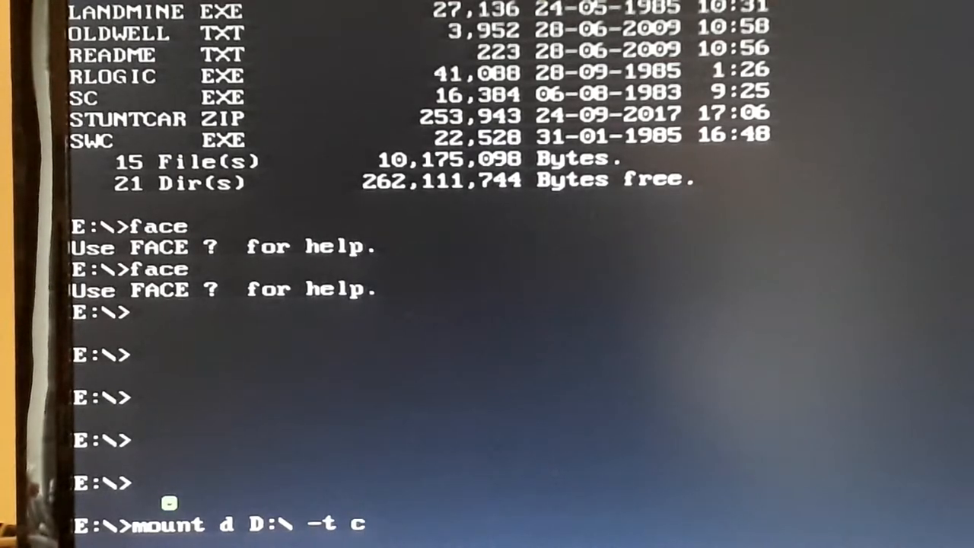
{"action": "type", "text": "dro"}
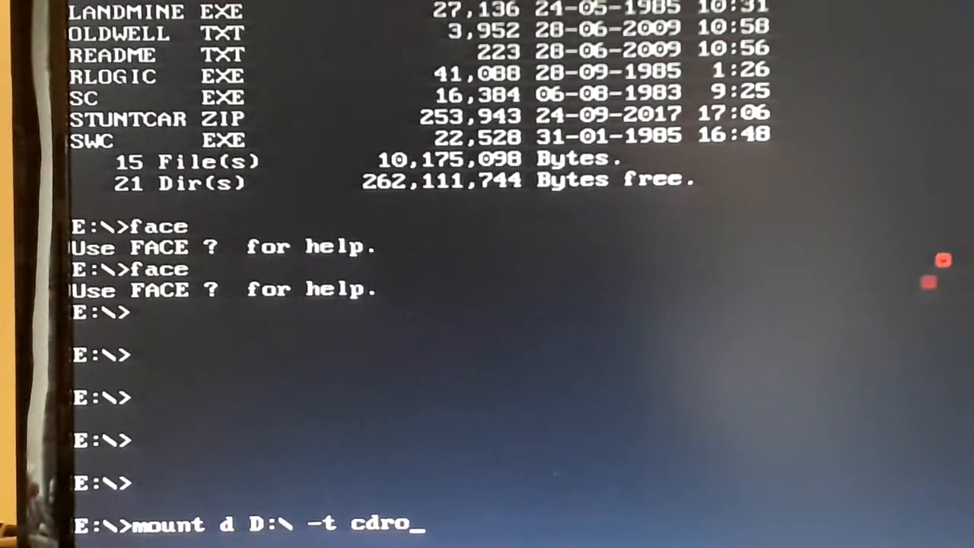
{"action": "type", "text": "m"}
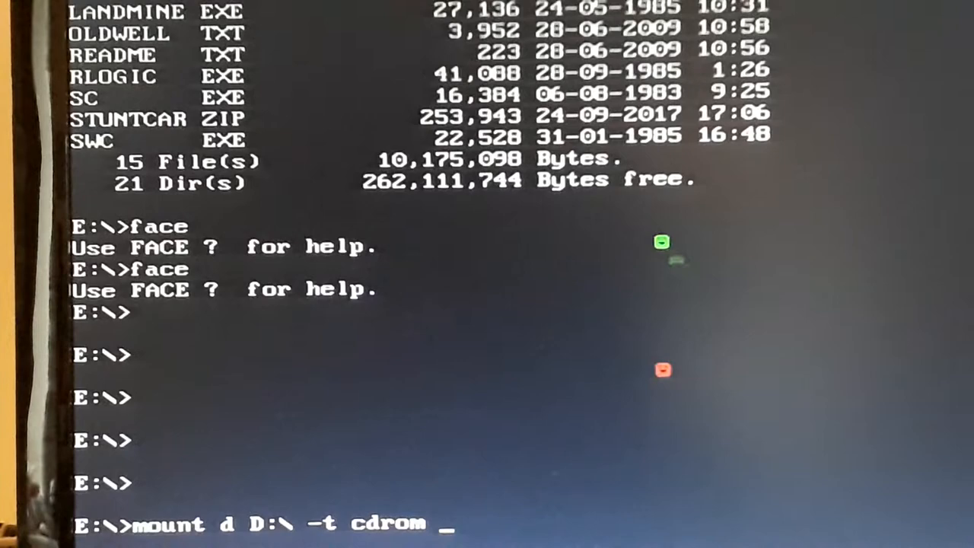
{"action": "type", "text": "-u"}
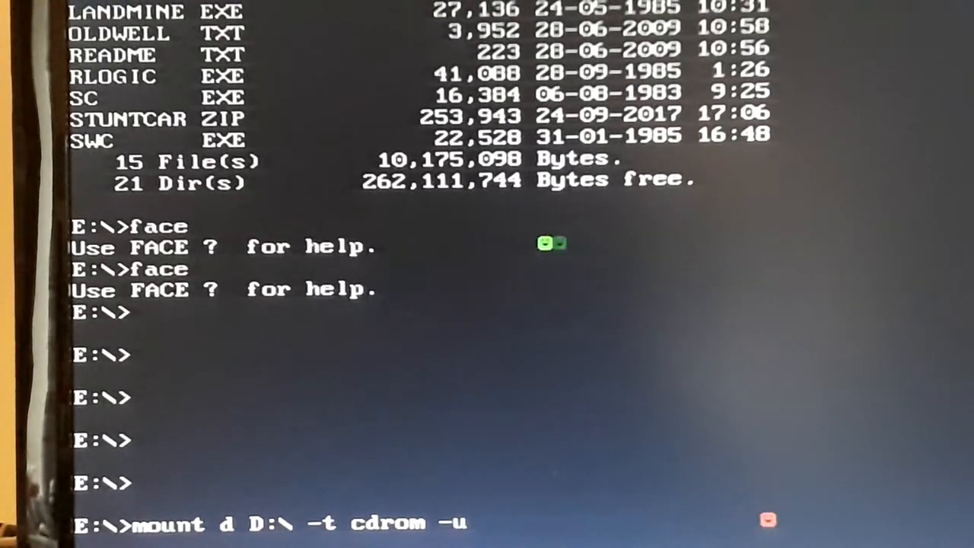
{"action": "type", "text": "secd"}
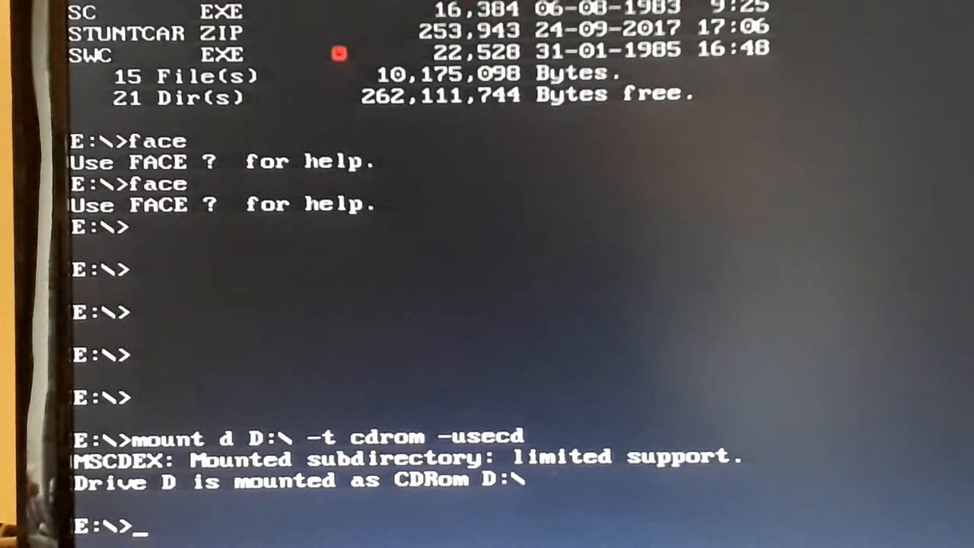
{"action": "mouse_move", "coordinate": [852, 132]}
{"action": "type", "text": "D:"}
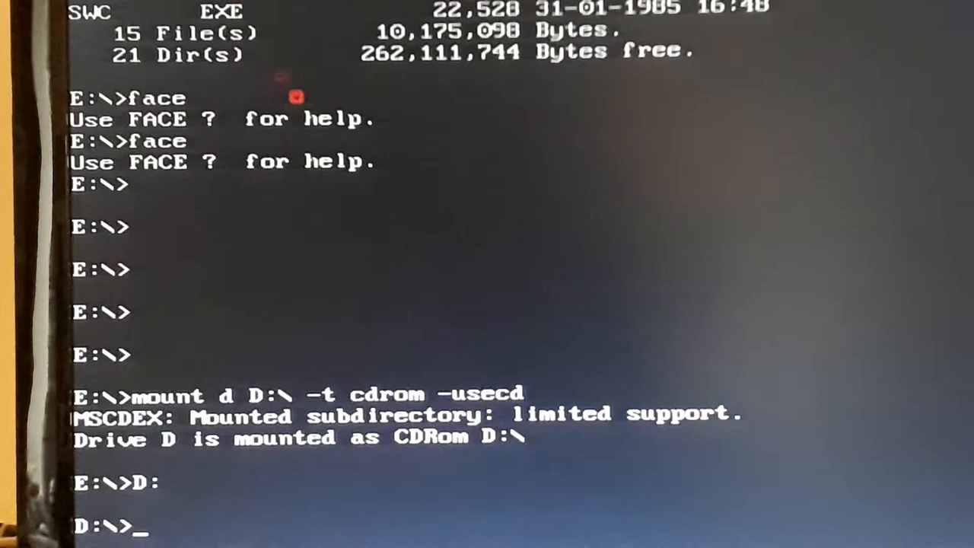
- List drive D's contents (BOOT, RECOVERY, boot files) and start the switch back to E
{"action": "type", "text": "dir"}
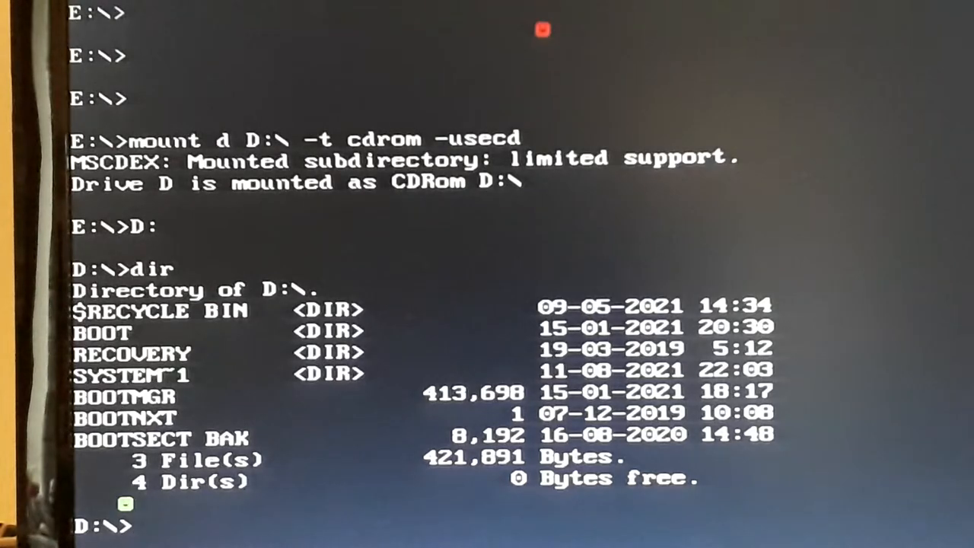
{"action": "type", "text": "e"}
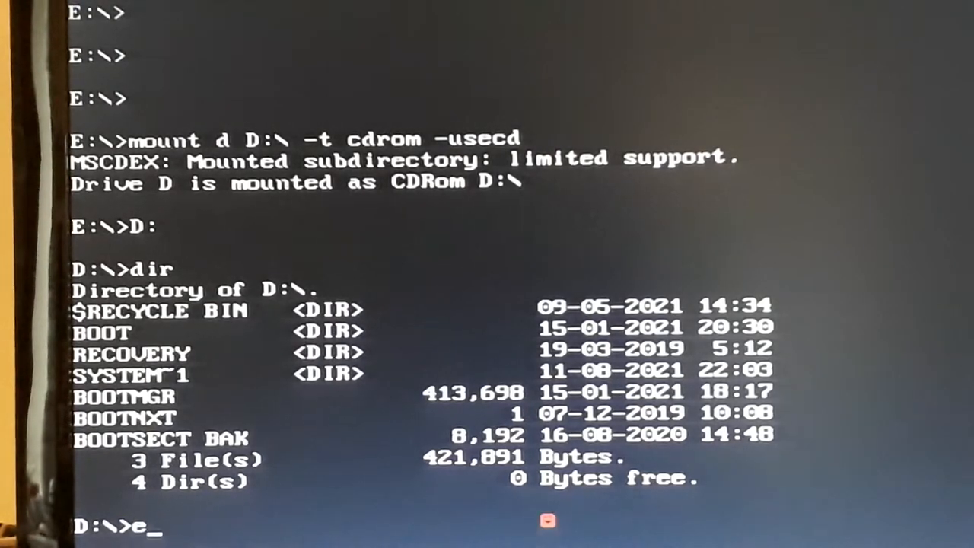
- Switch back to the E: games drive and begin a new directory command
{"action": "key", "text": "Return"}
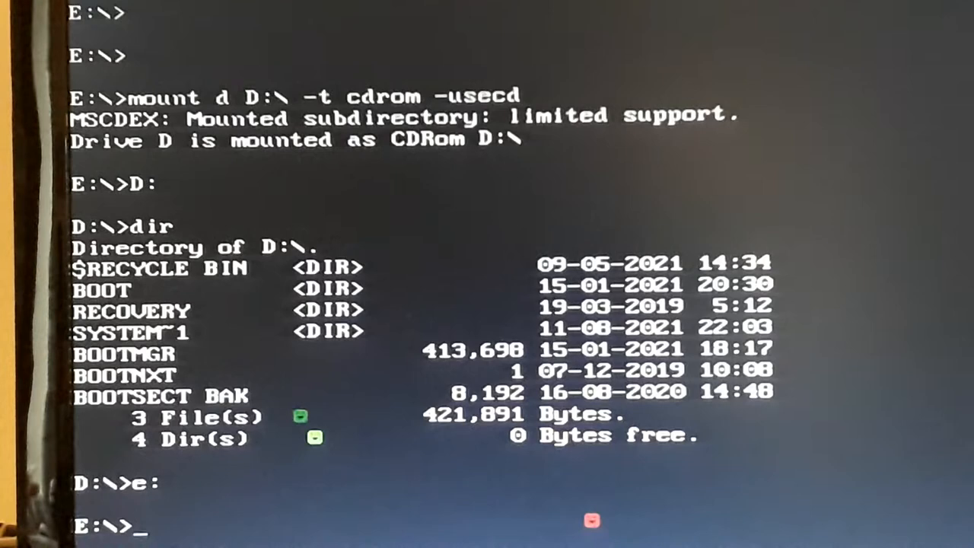
{"action": "type", "text": "di"}
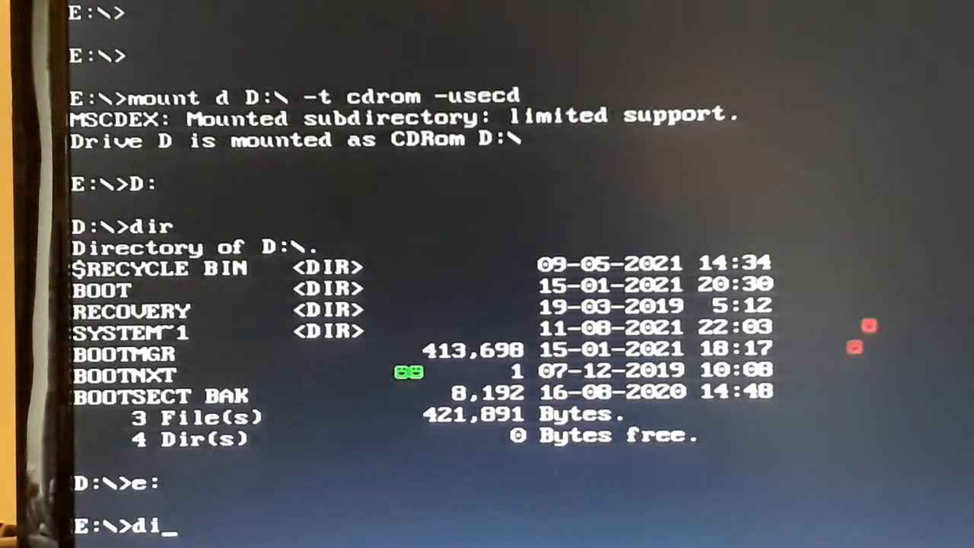
- List the E: games folder page by page with dir/p, BATMAN through WOLFEN
{"action": "type", "text": "r/"}
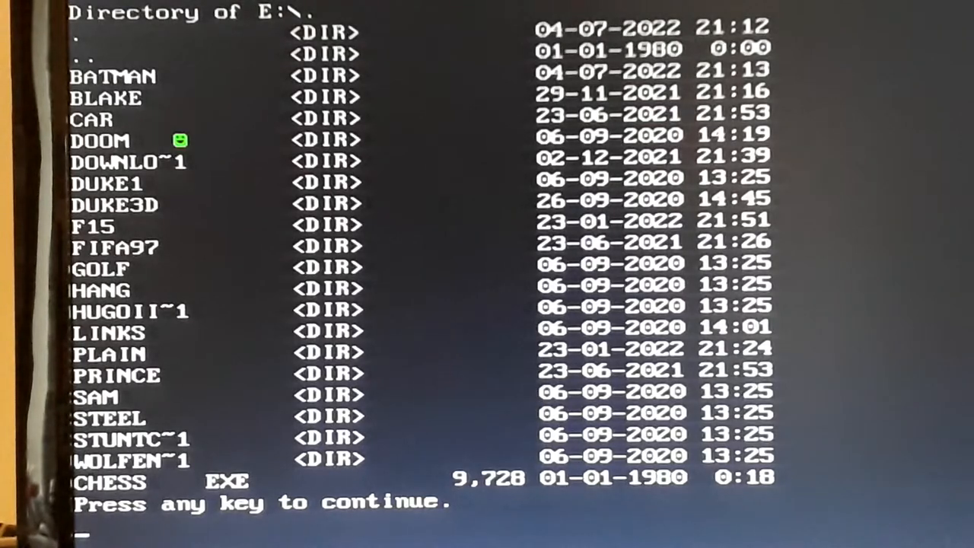
{"action": "mouse_move", "coordinate": [256, 311]}
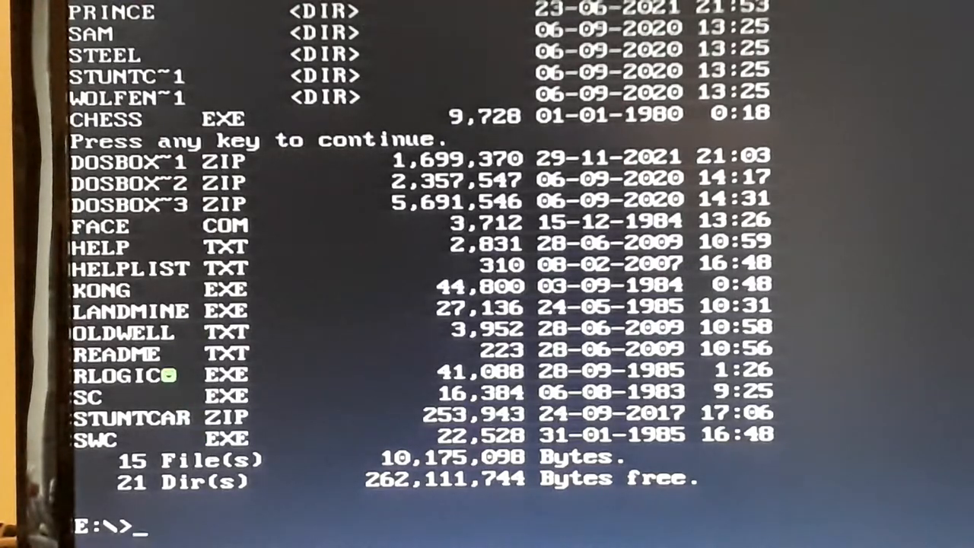
- Show the common-commands help list, then run 'info', which is rejected as illegal
{"action": "type", "text": "help"}
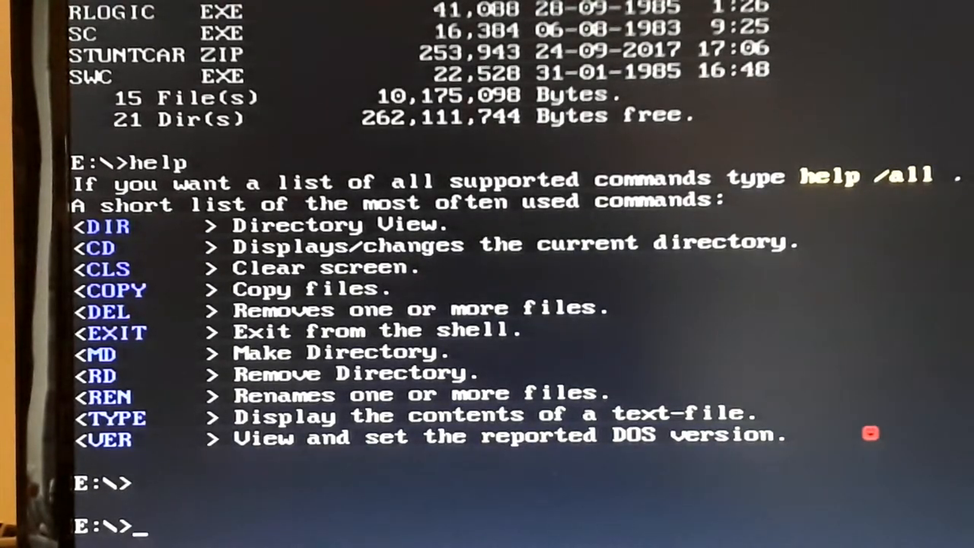
{"action": "type", "text": "inf"}
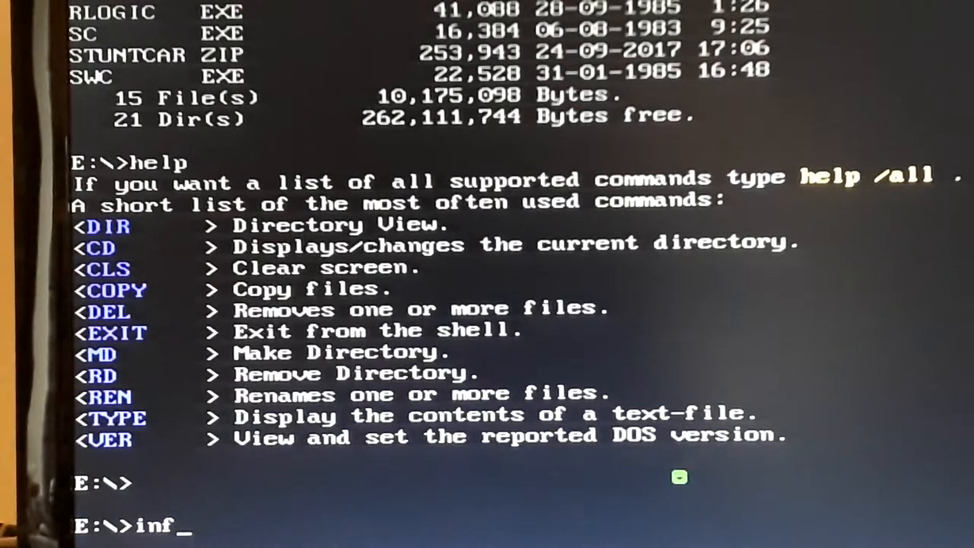
{"action": "key", "text": "Return"}
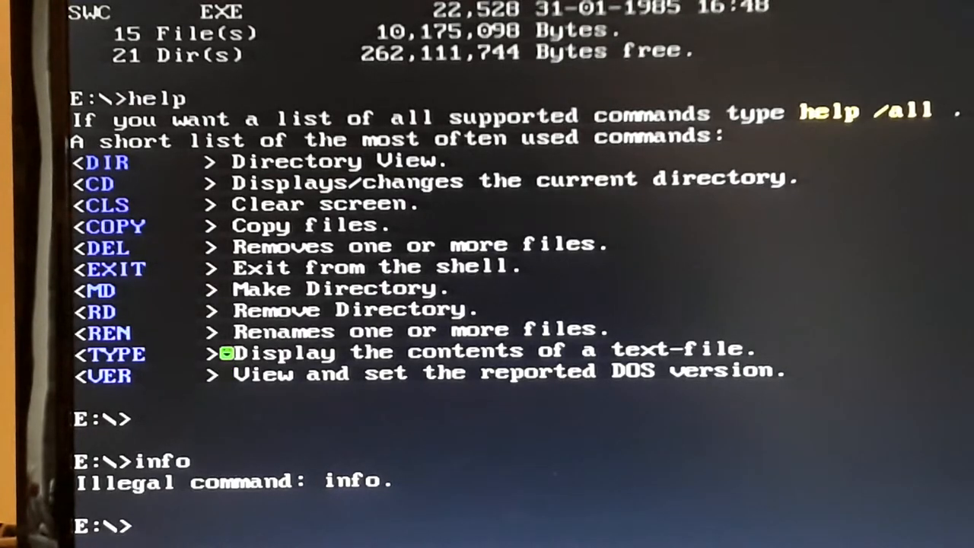
- Bring up the help command list again and retry 'info', still rejected as illegal
{"action": "type", "text": "help"}
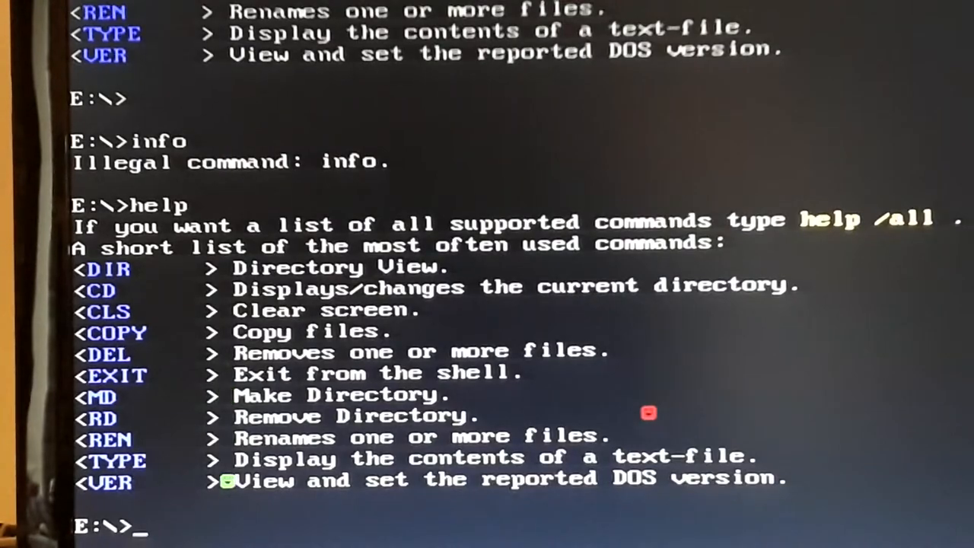
{"action": "type", "text": "info"}
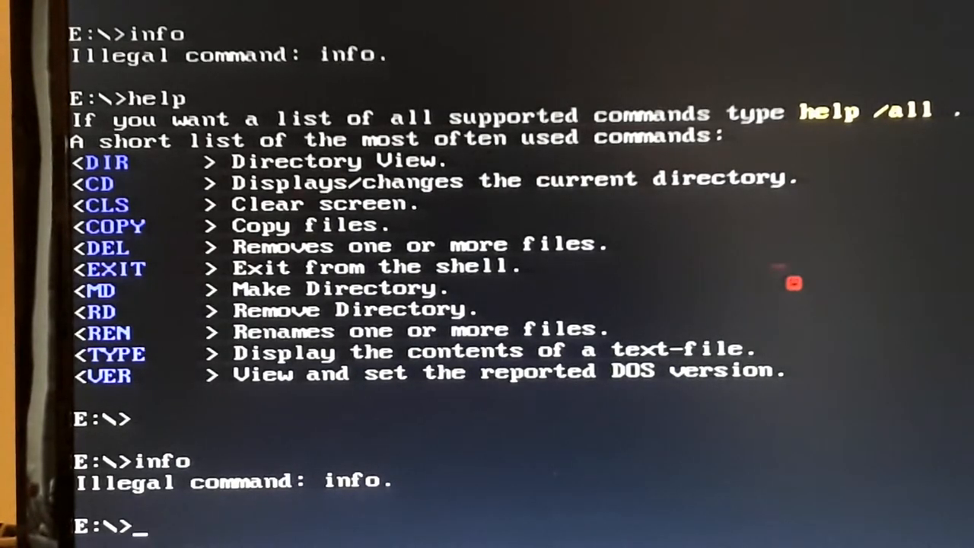
{"action": "type", "text": "info"}
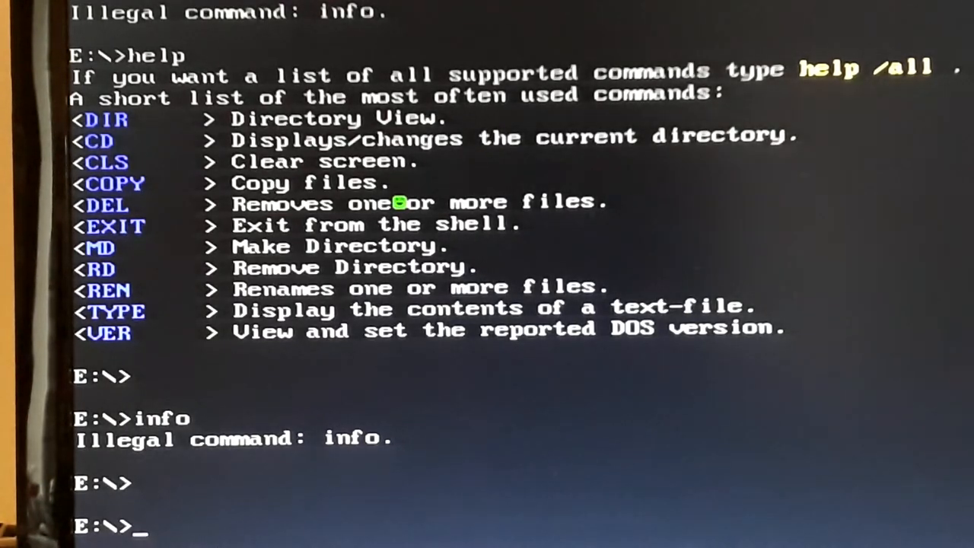
{"action": "mouse_move", "coordinate": [601, 156]}
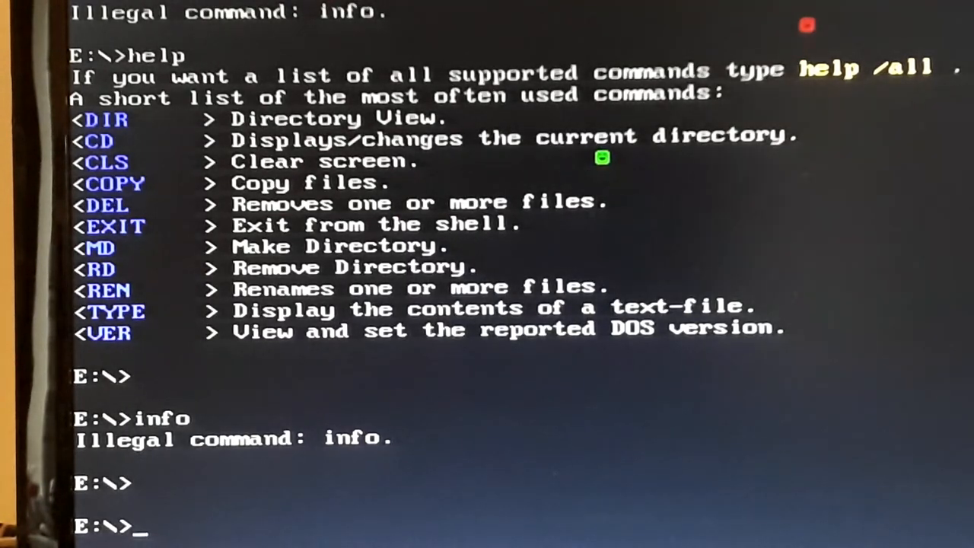